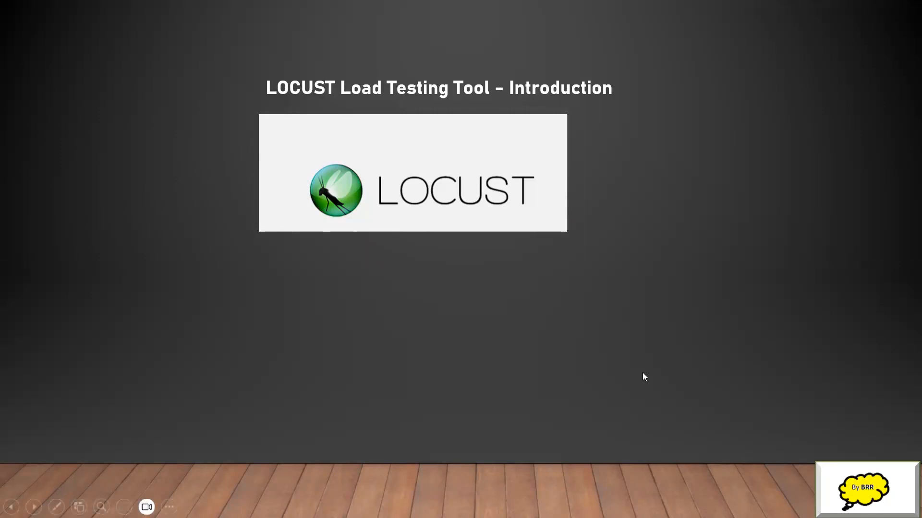
mouse_move(657, 346)
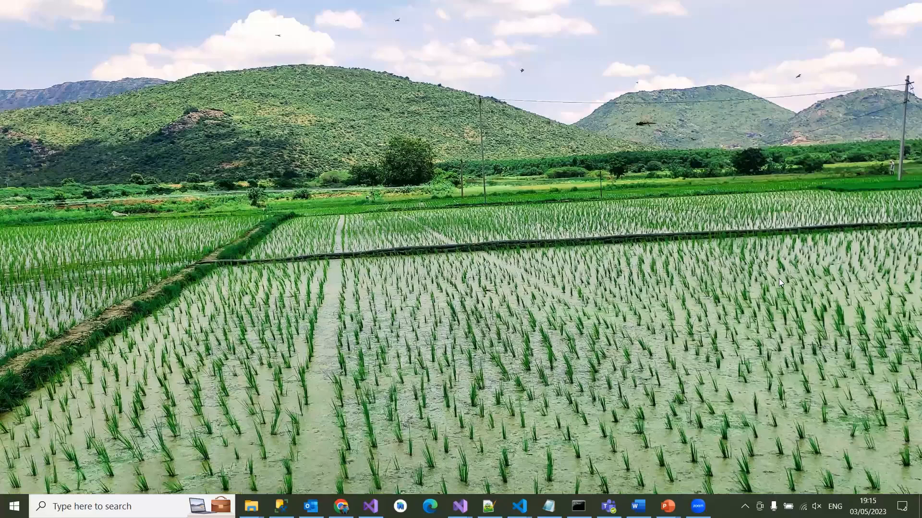
left_click(340, 507)
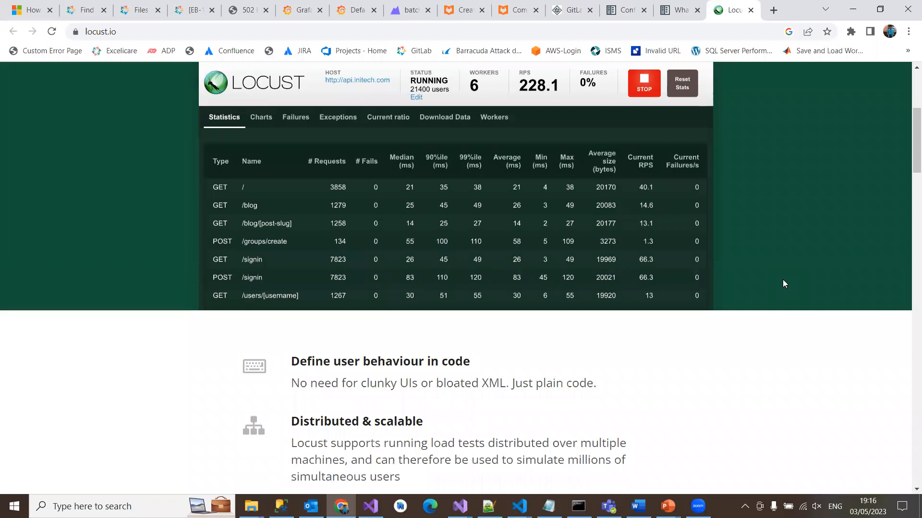
mouse_move(262, 128)
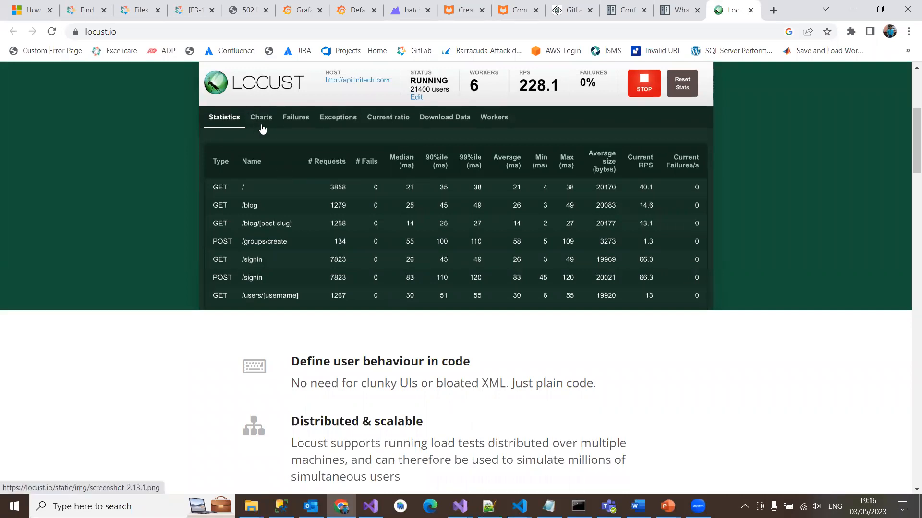
mouse_move(391, 126)
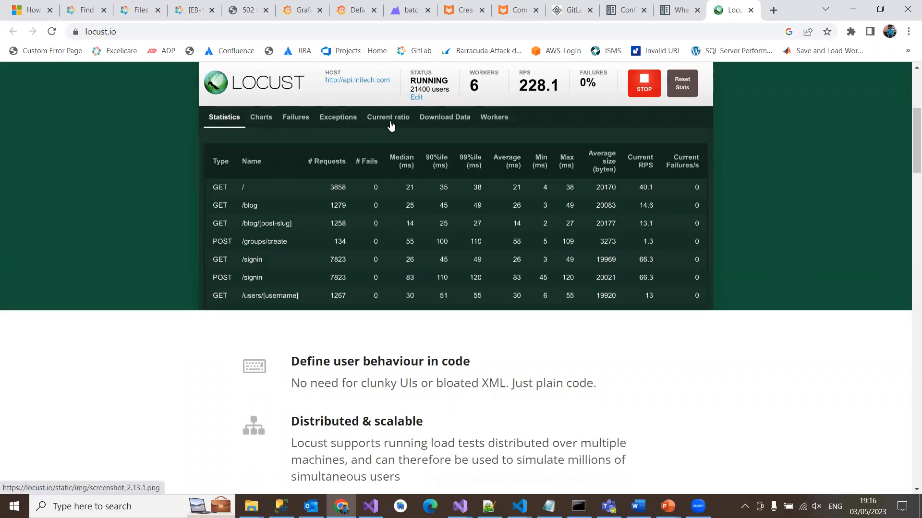
mouse_move(484, 129)
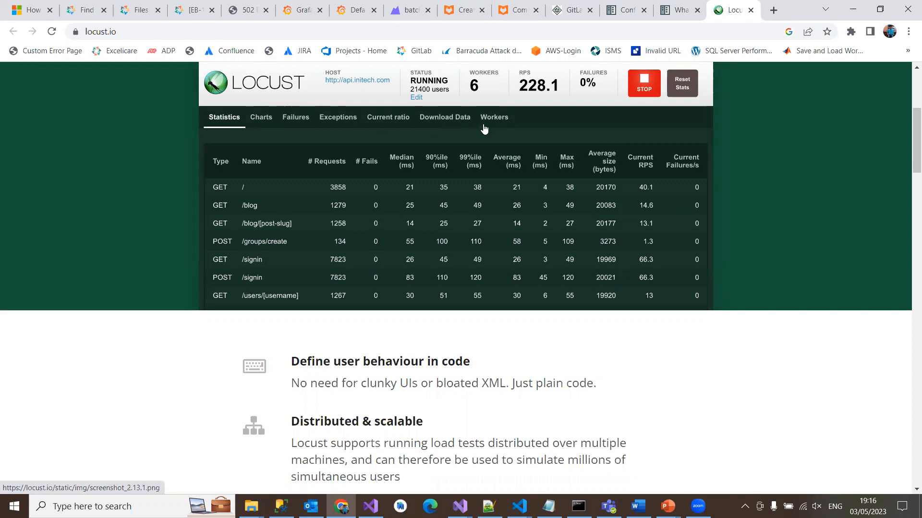
mouse_move(219, 43)
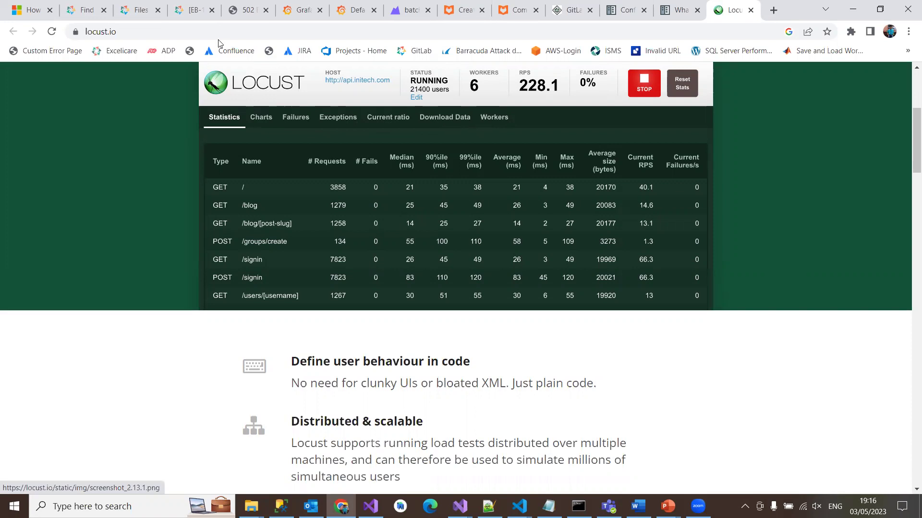
left_click(117, 31)
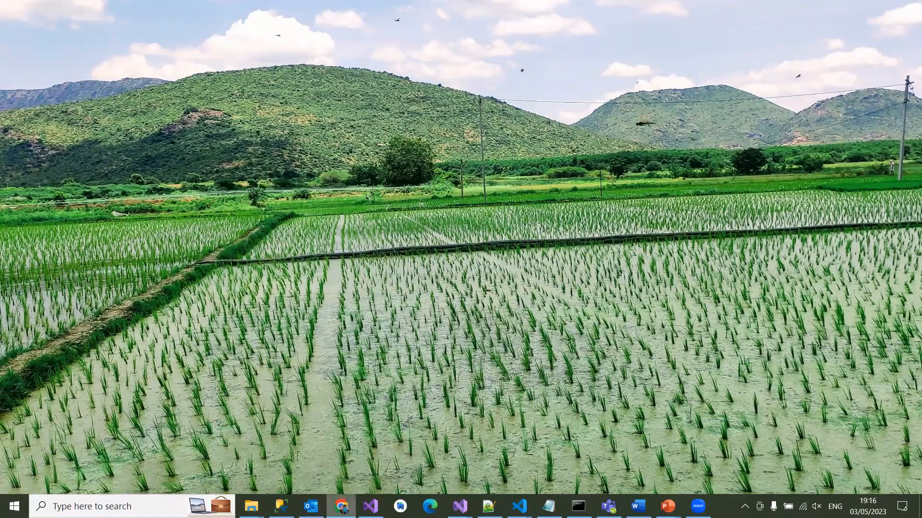
right_click(337, 506)
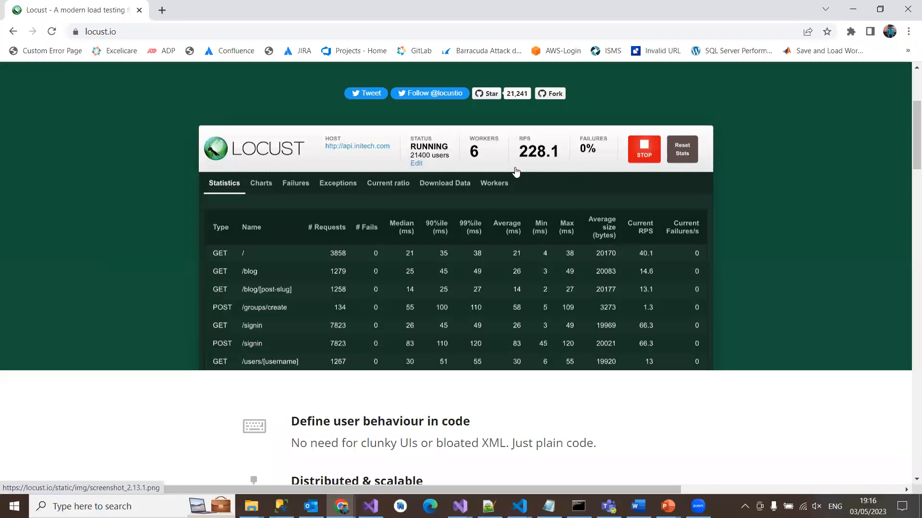
mouse_move(644, 158)
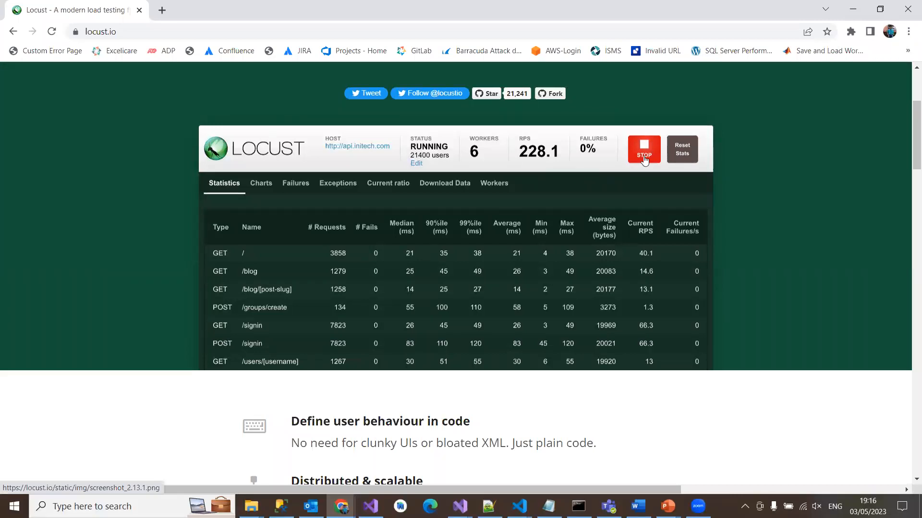
mouse_move(693, 159)
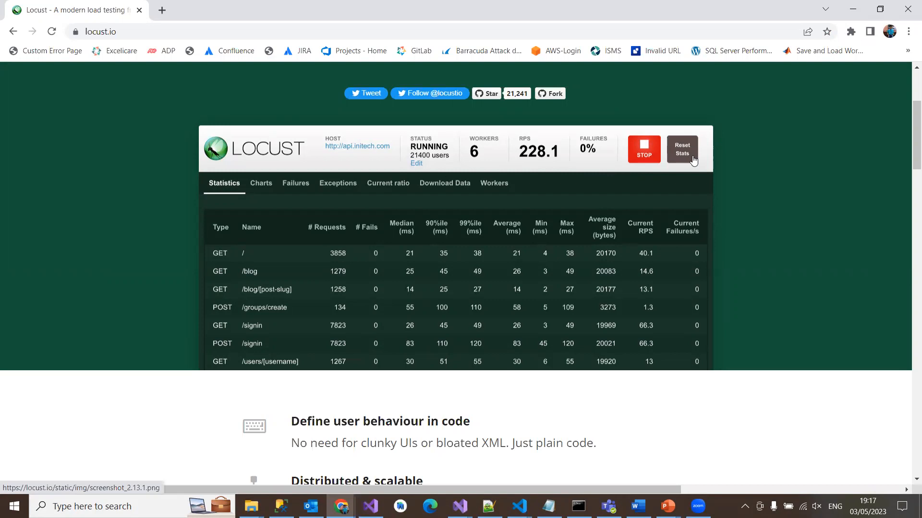
mouse_move(686, 159)
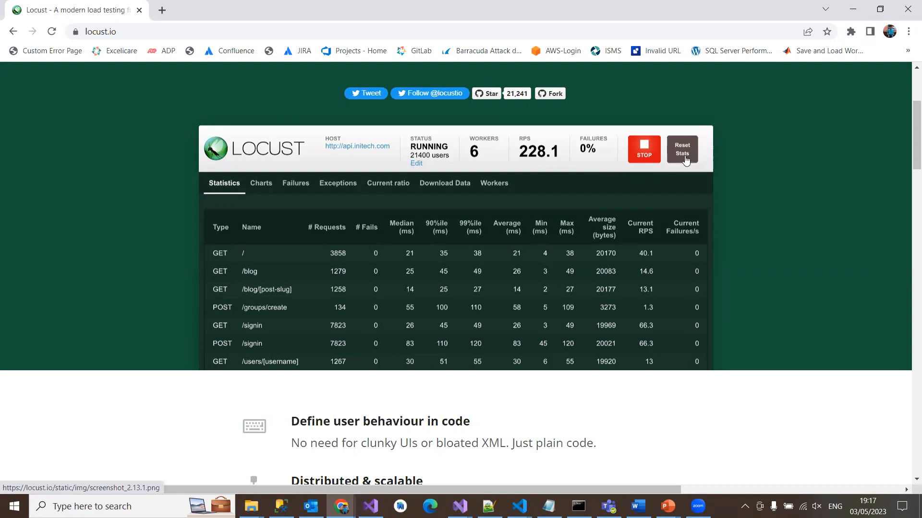
mouse_move(432, 249)
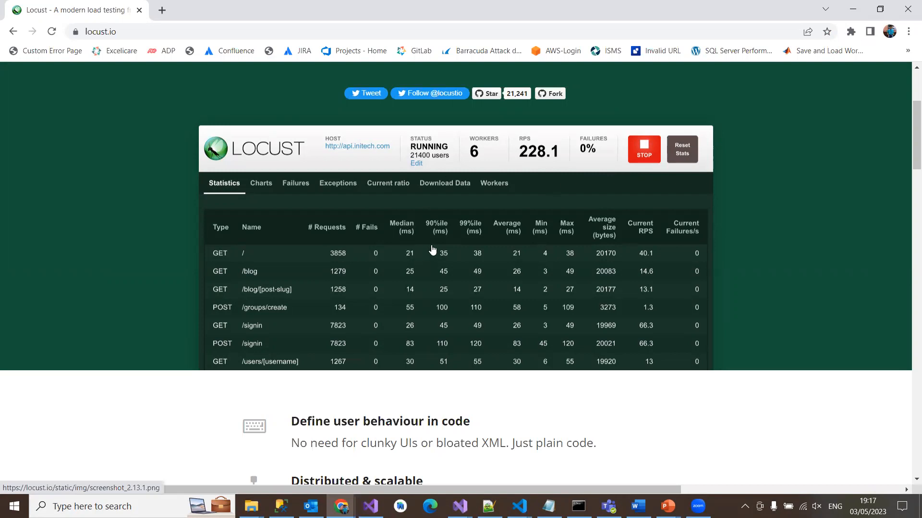
mouse_move(466, 271)
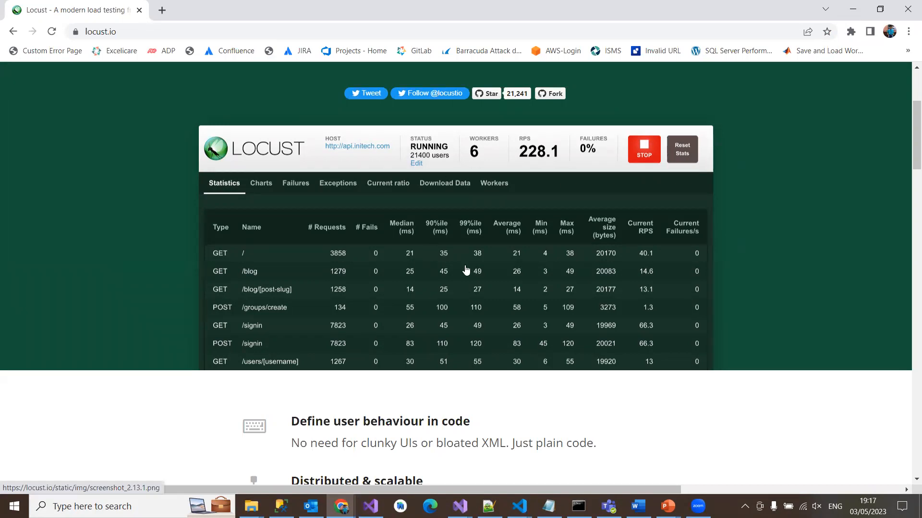
mouse_move(412, 229)
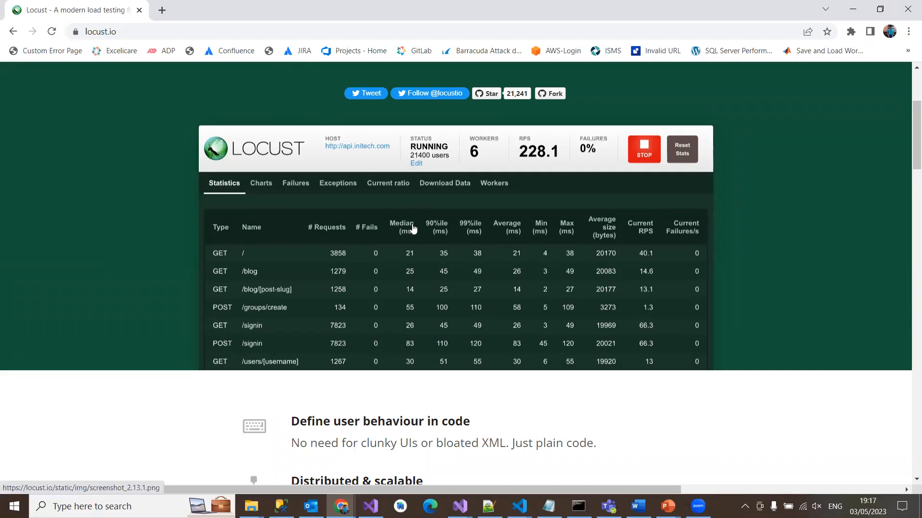
mouse_move(413, 231)
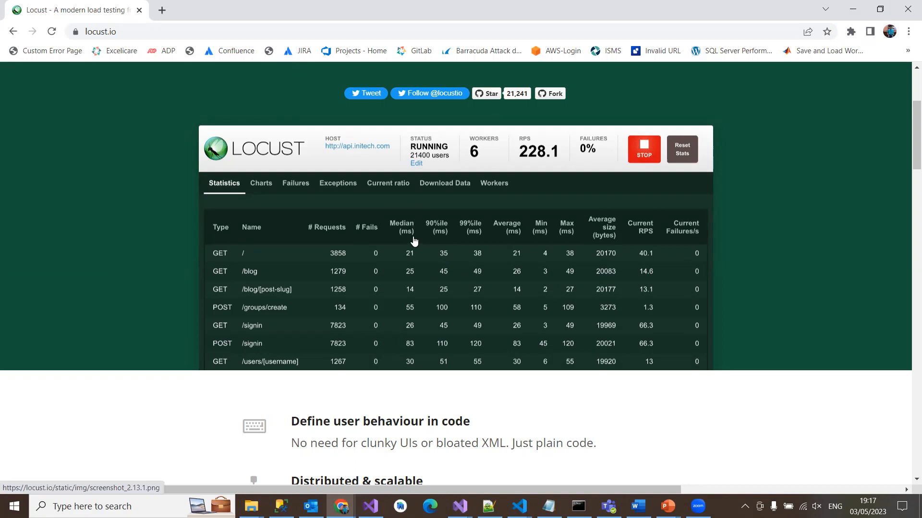
mouse_move(421, 242)
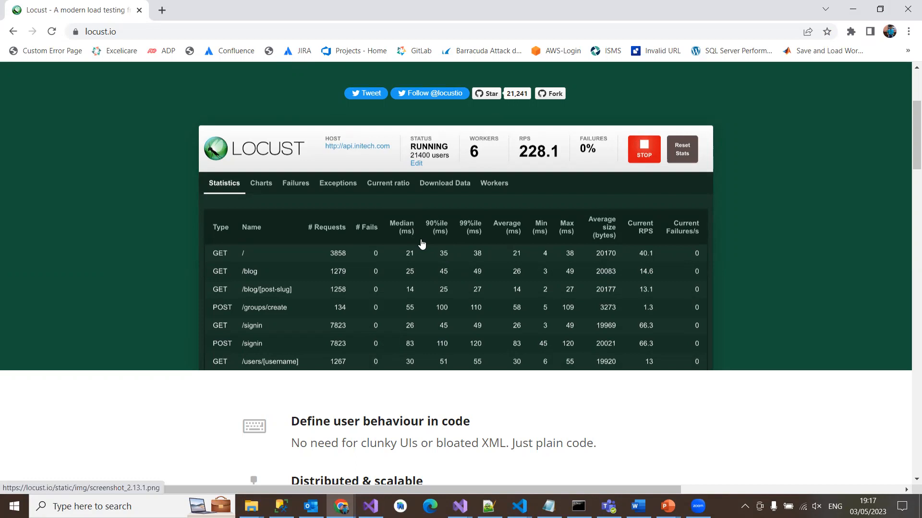
mouse_move(340, 507)
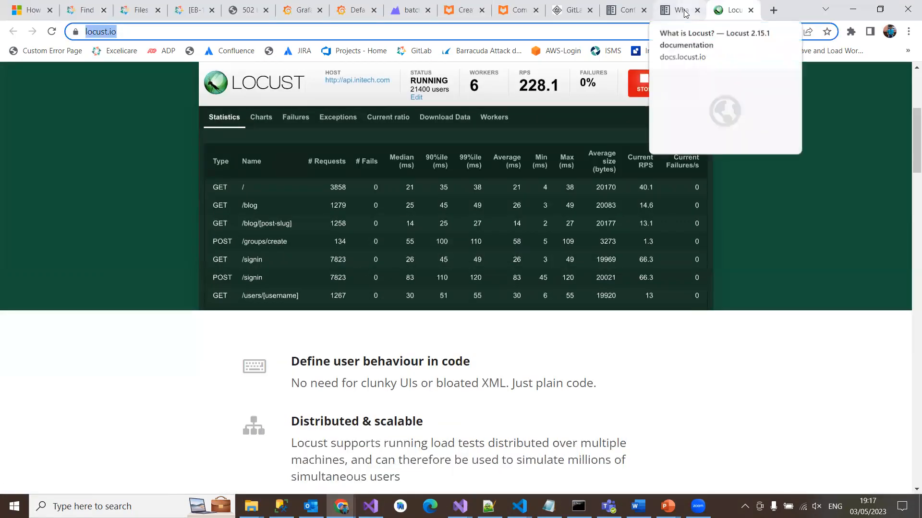
left_click(676, 10)
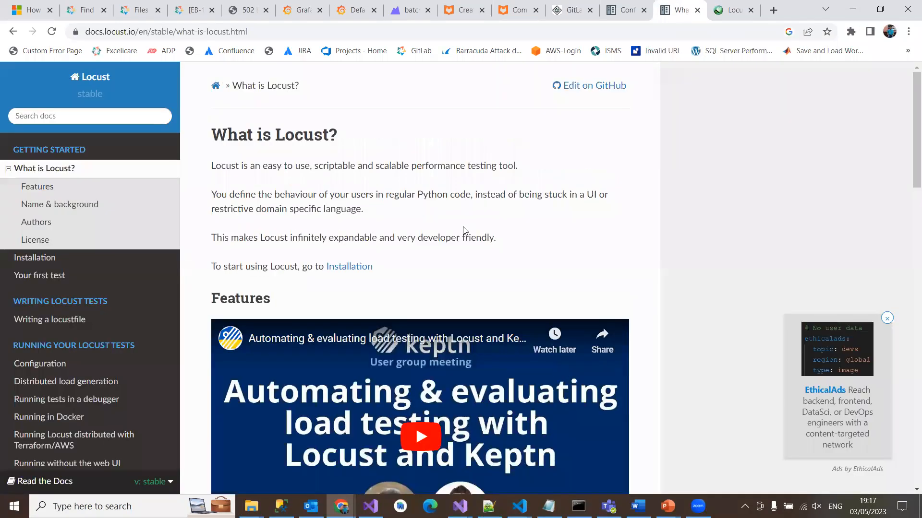
mouse_move(546, 234)
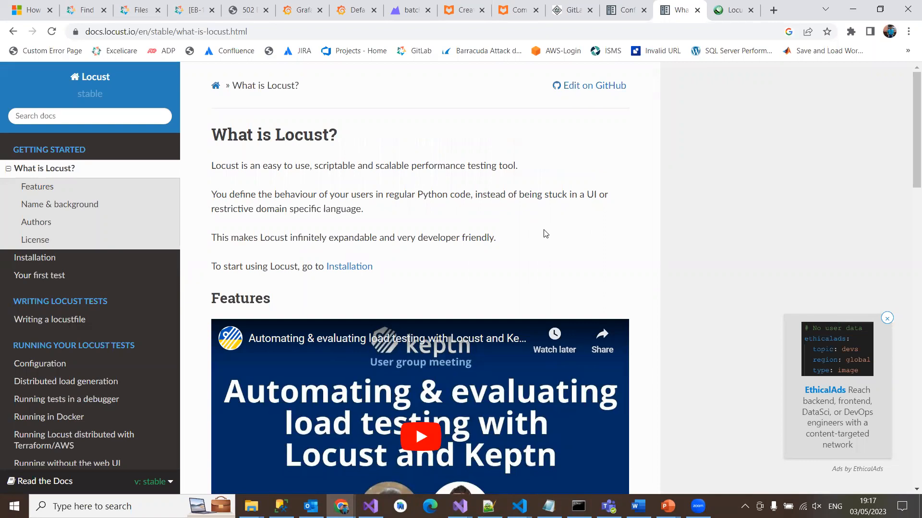
scroll("down", 3)
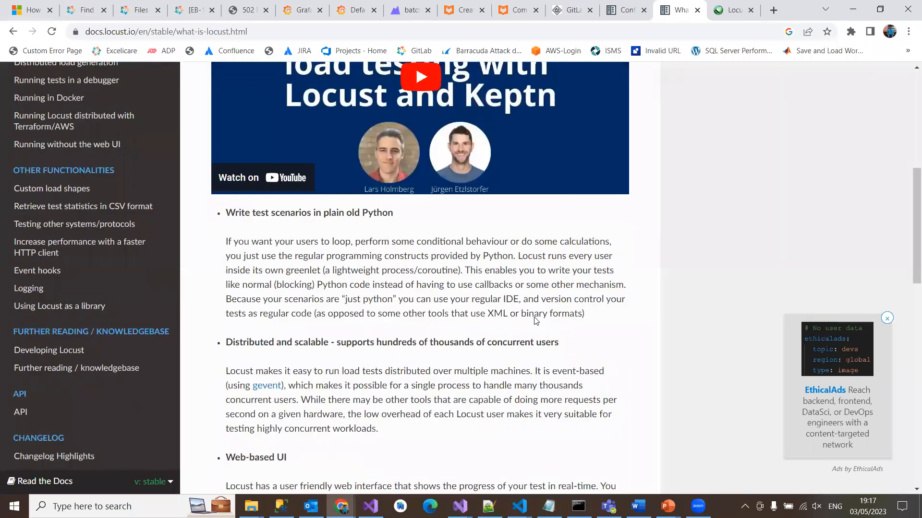
scroll("down", 3)
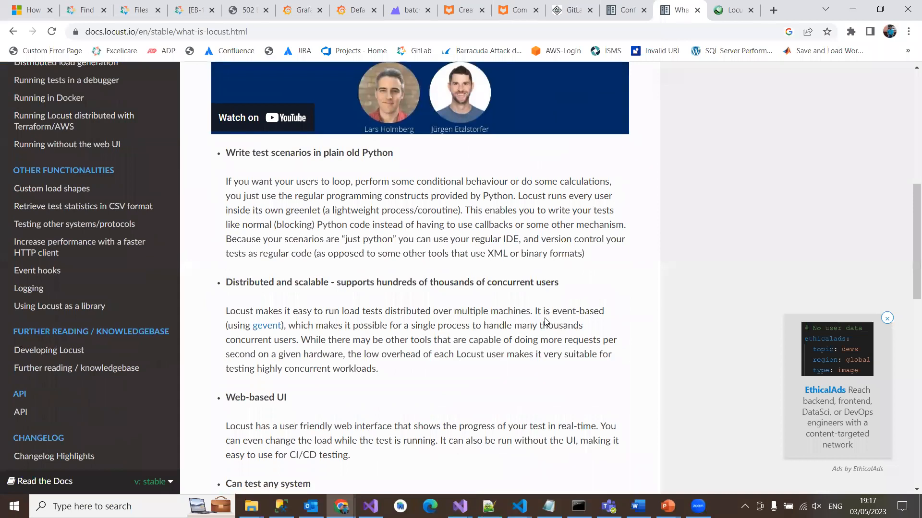
mouse_move(555, 307)
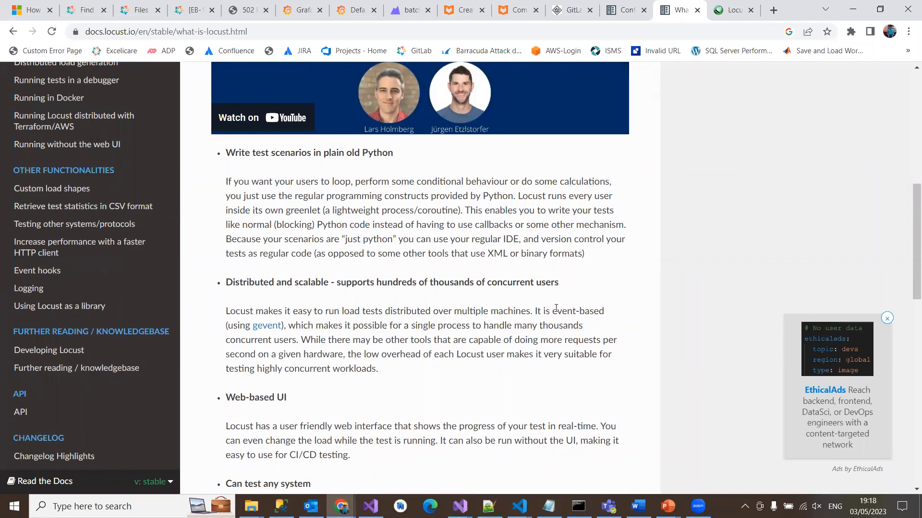
scroll("down", 3)
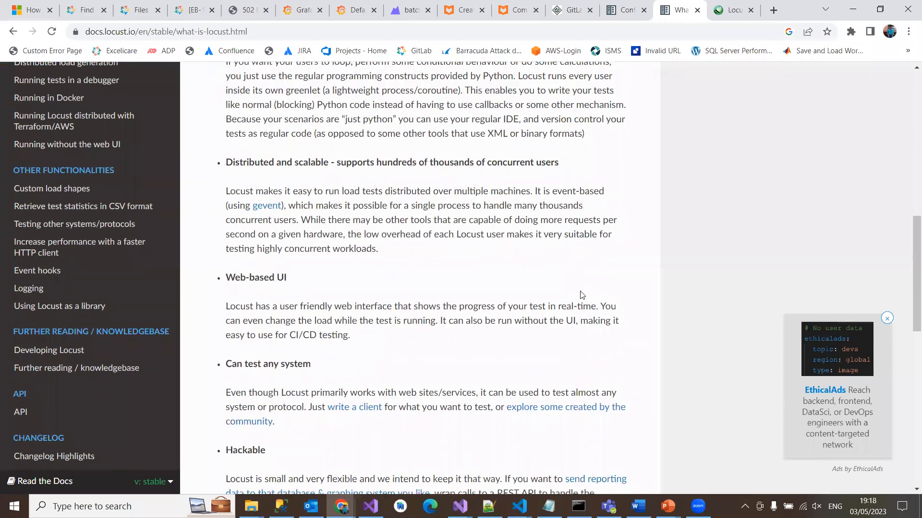
scroll("down", 3)
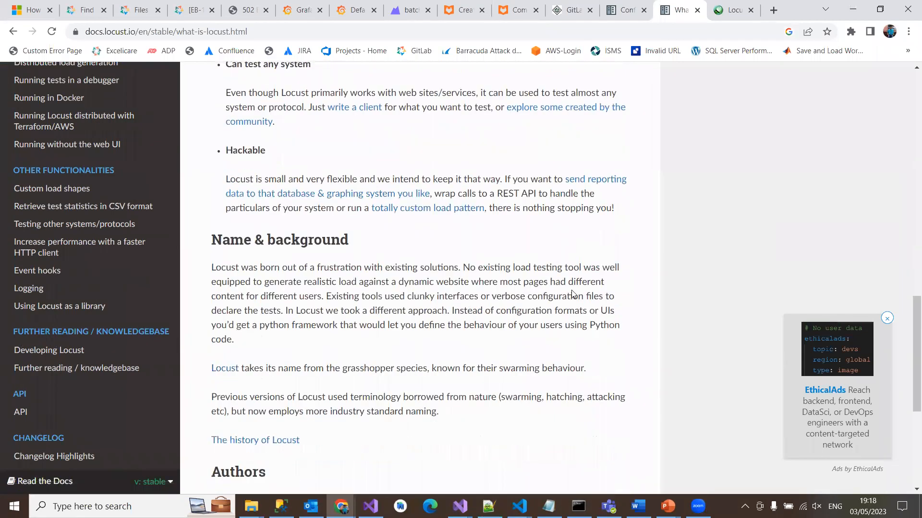
mouse_move(521, 308)
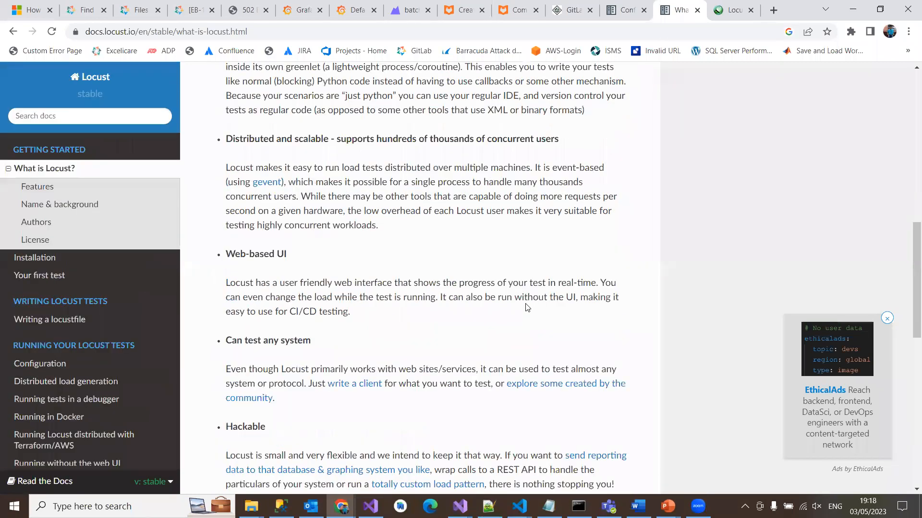
scroll("down", 3)
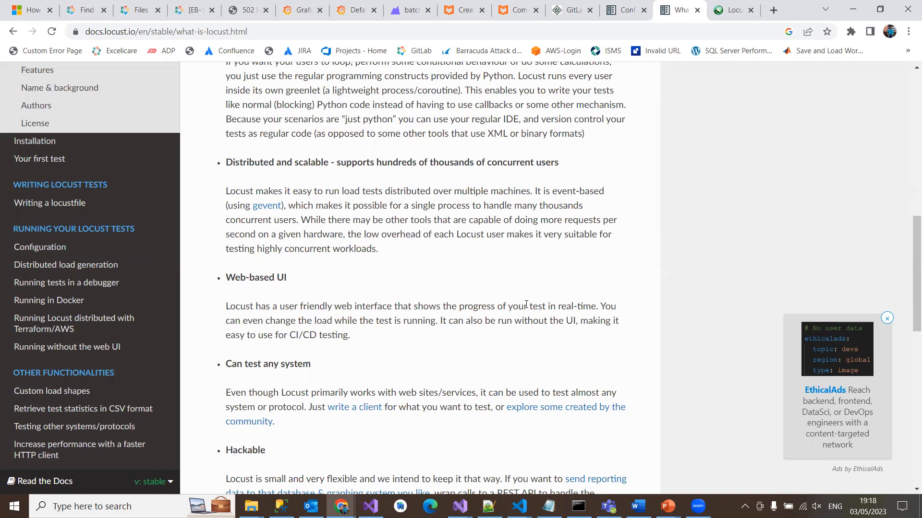
mouse_move(445, 326)
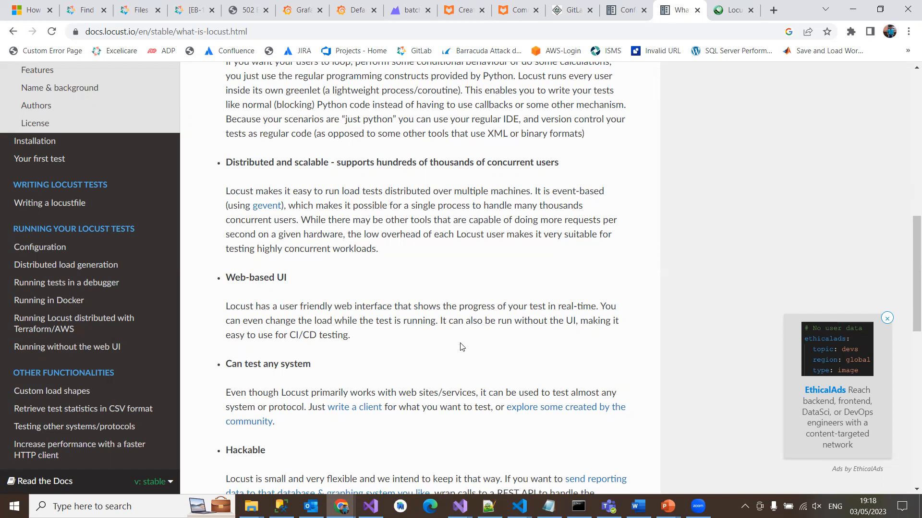
mouse_move(482, 349)
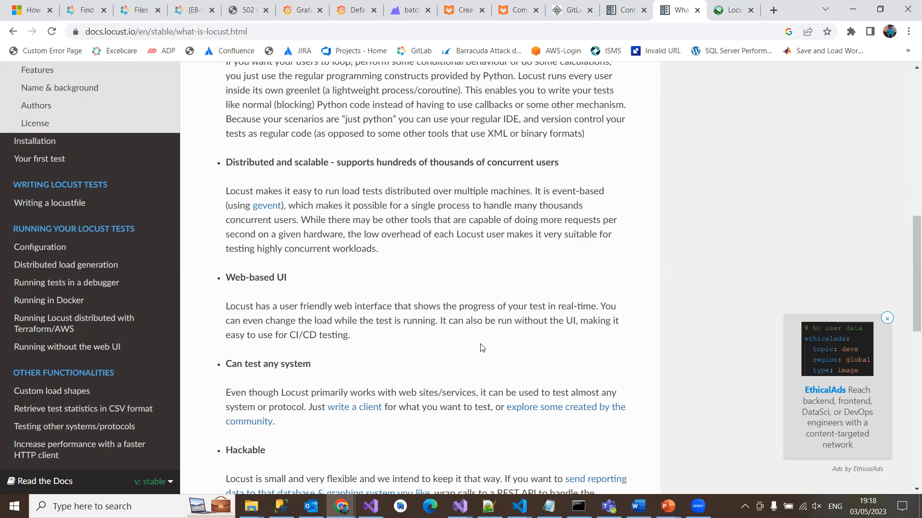
mouse_move(492, 346)
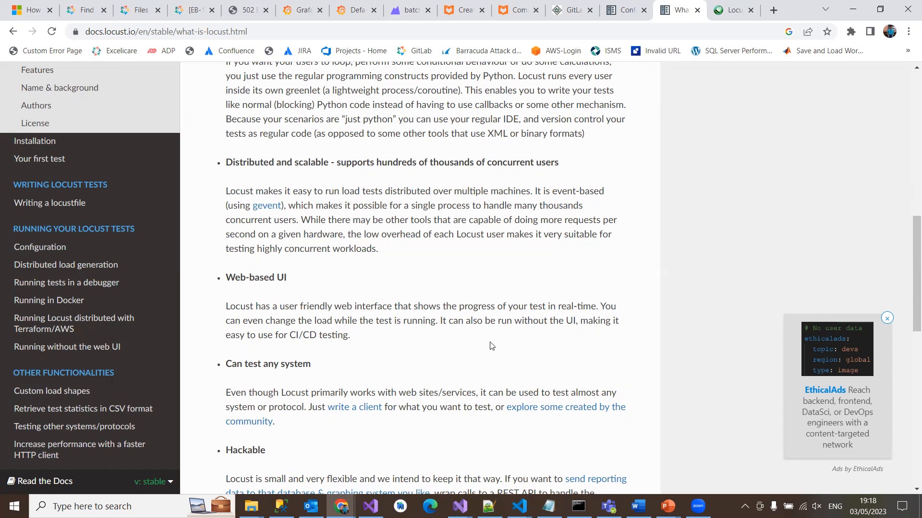
mouse_move(496, 340)
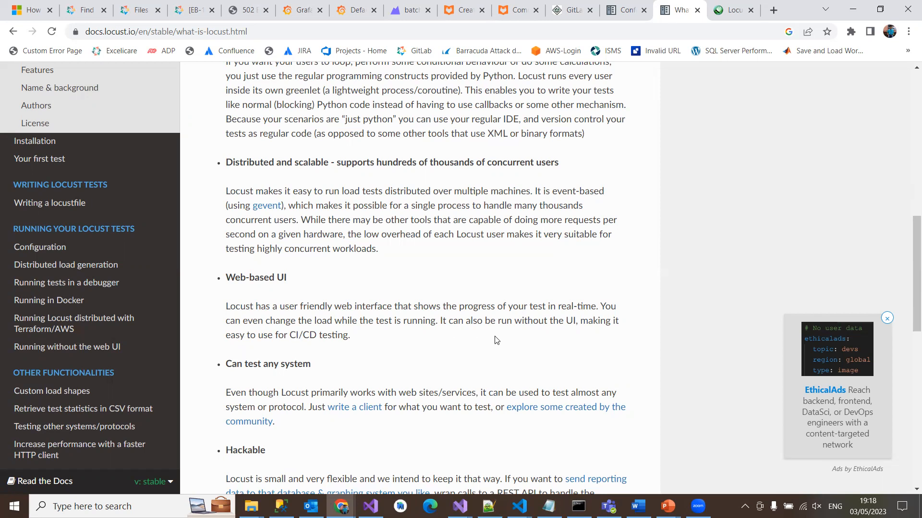
mouse_move(500, 343)
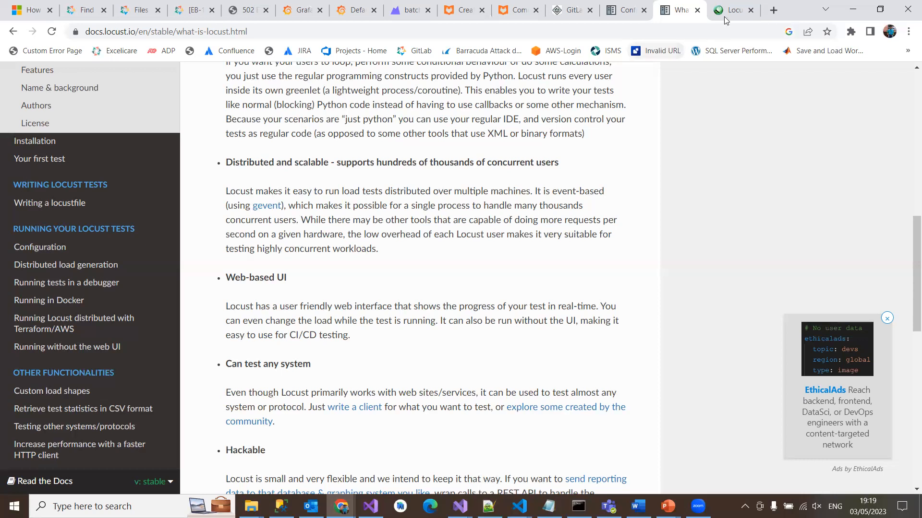
mouse_move(489, 288)
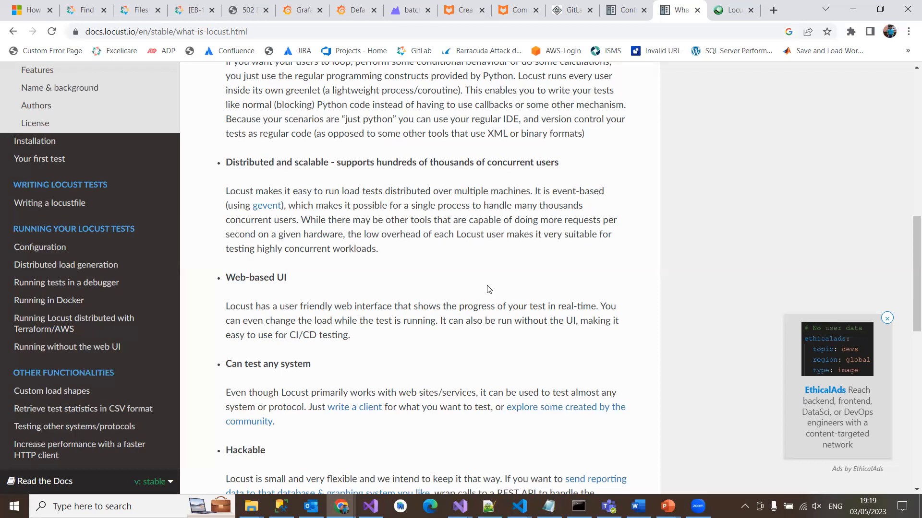
mouse_move(483, 278)
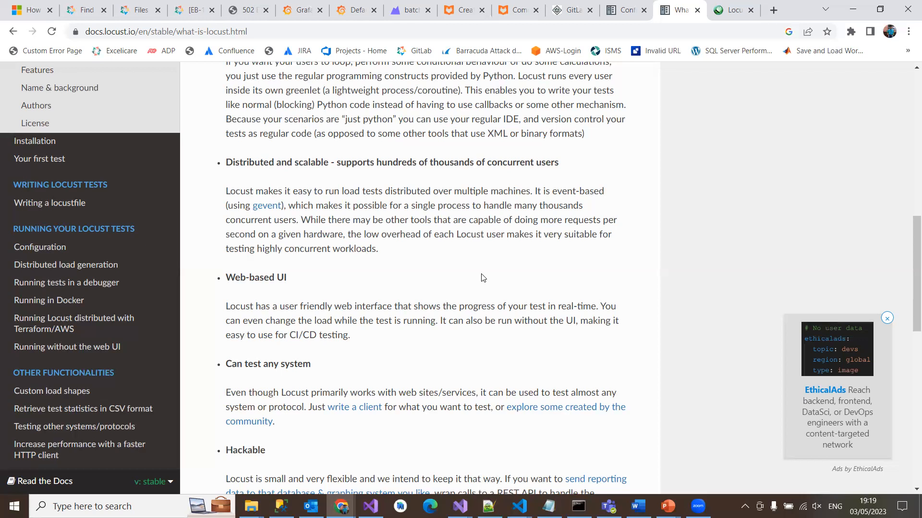
mouse_move(605, 141)
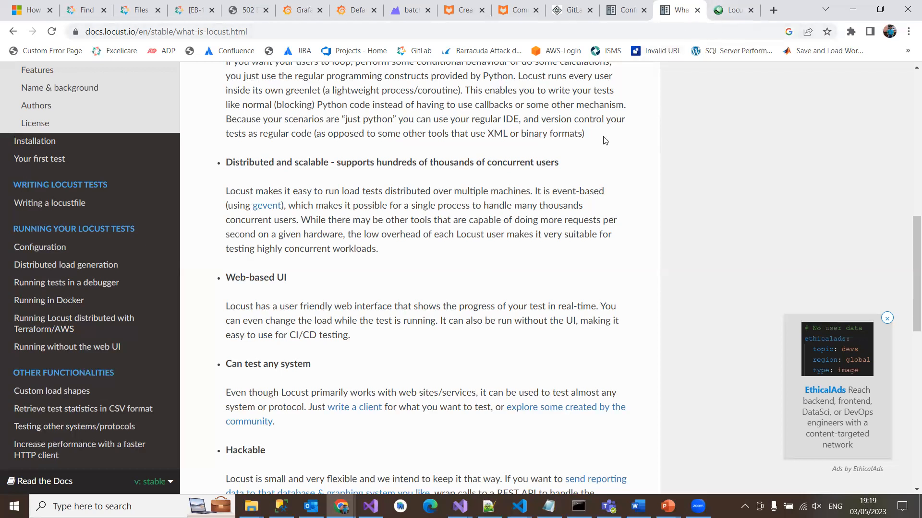
mouse_move(542, 277)
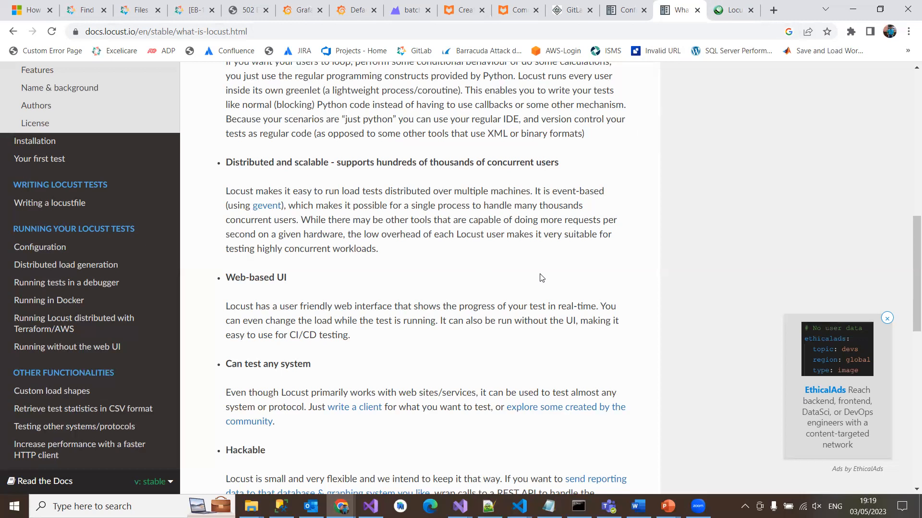
mouse_move(732, 23)
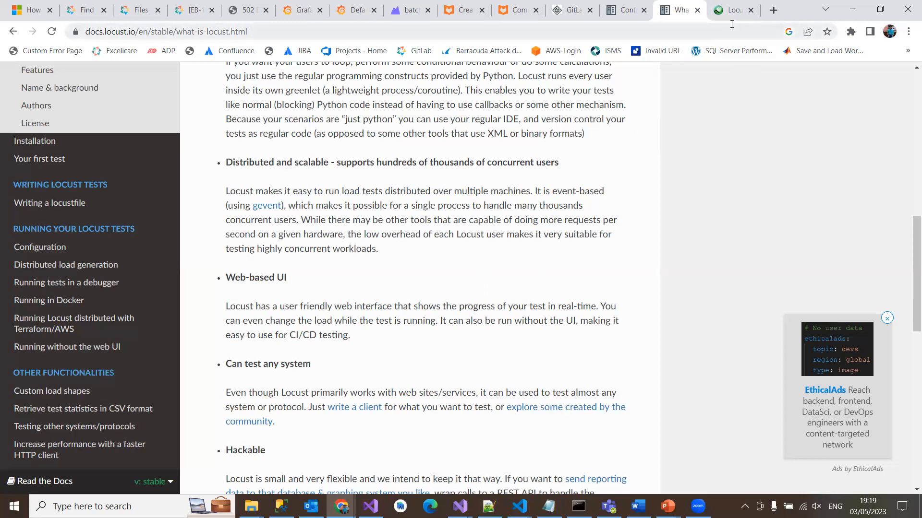
Switch to the locust.io tab and scroll to the sample statistics dashboard screenshot
left_click(729, 9)
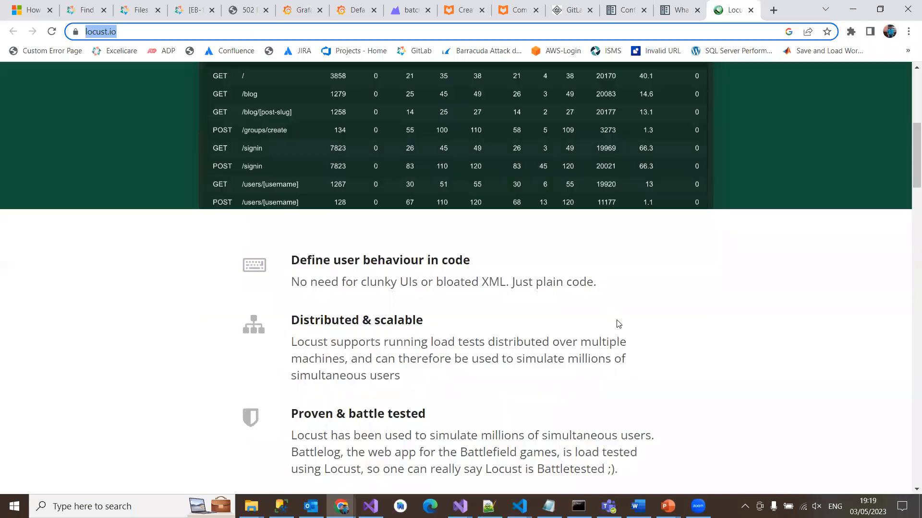
scroll("up", 3)
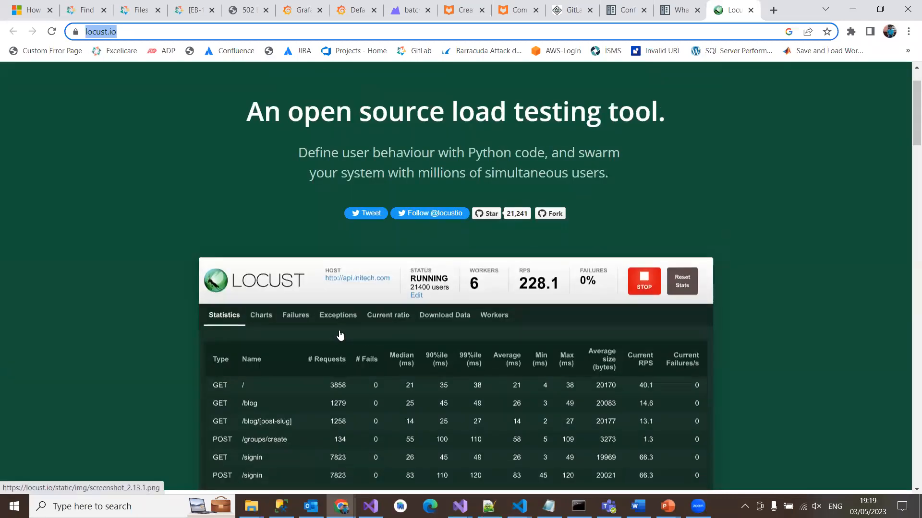
scroll("down", 3)
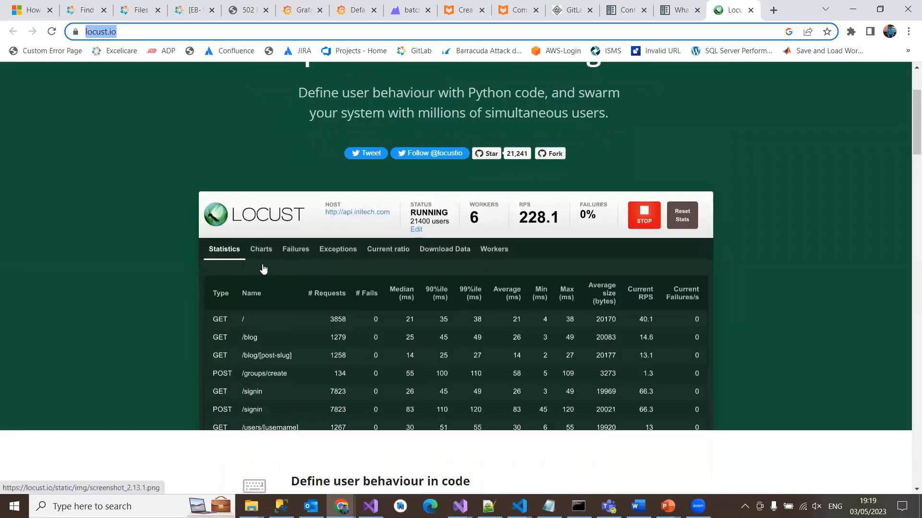
mouse_move(270, 261)
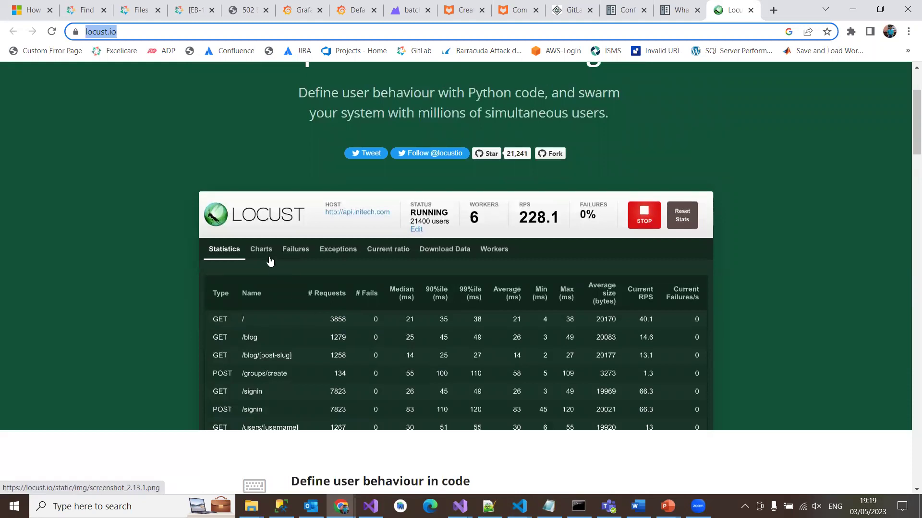
mouse_move(297, 261)
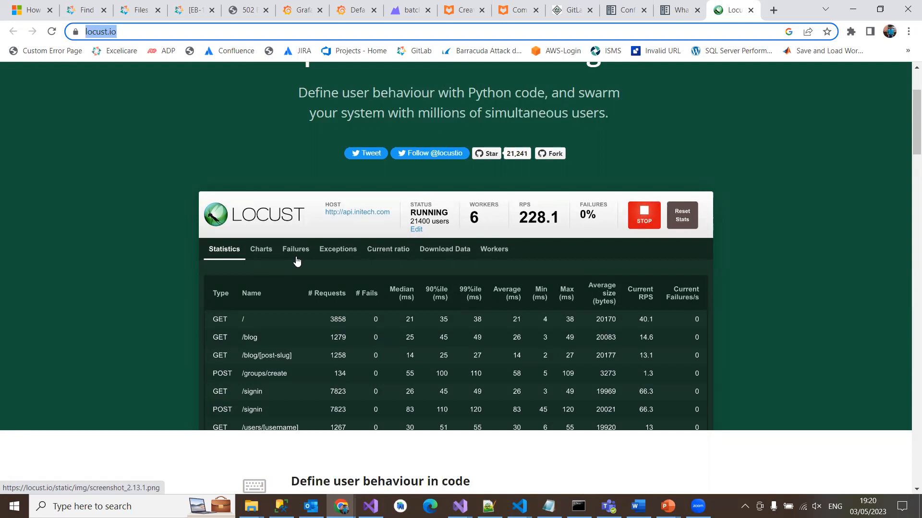
scroll("down", 3)
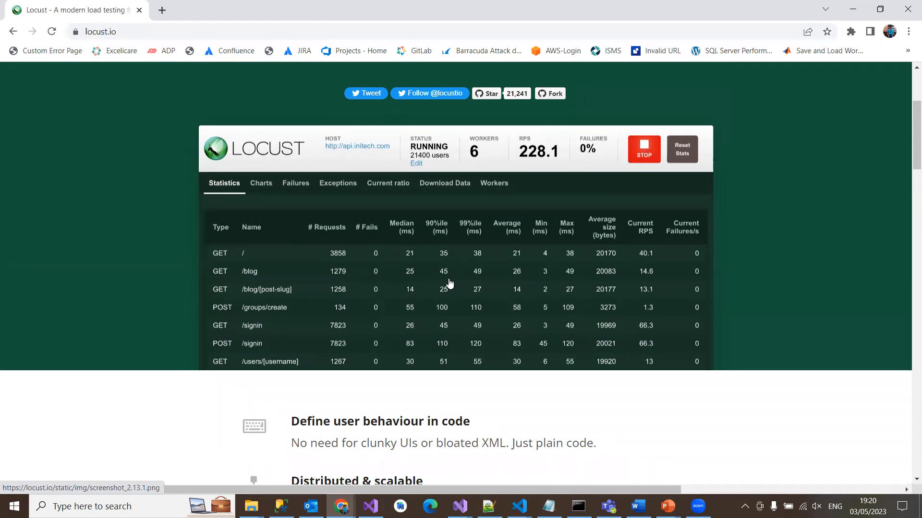
mouse_move(350, 207)
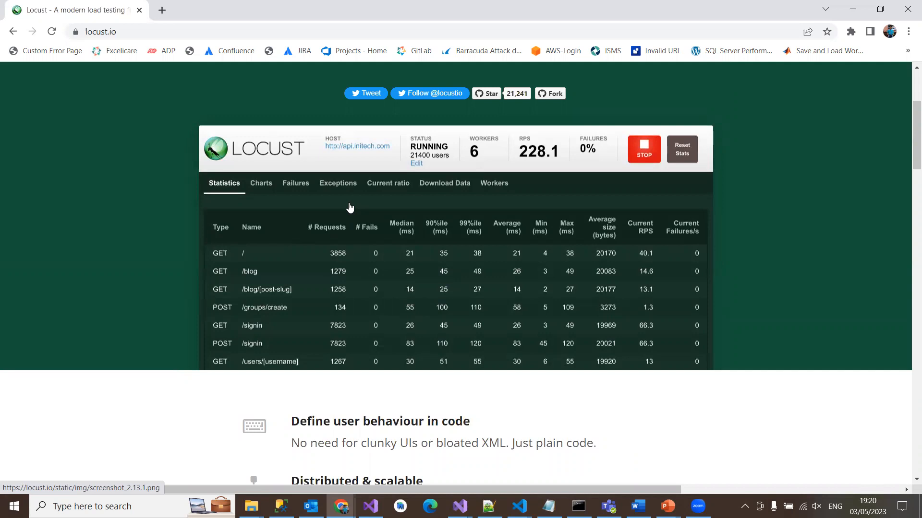
mouse_move(400, 213)
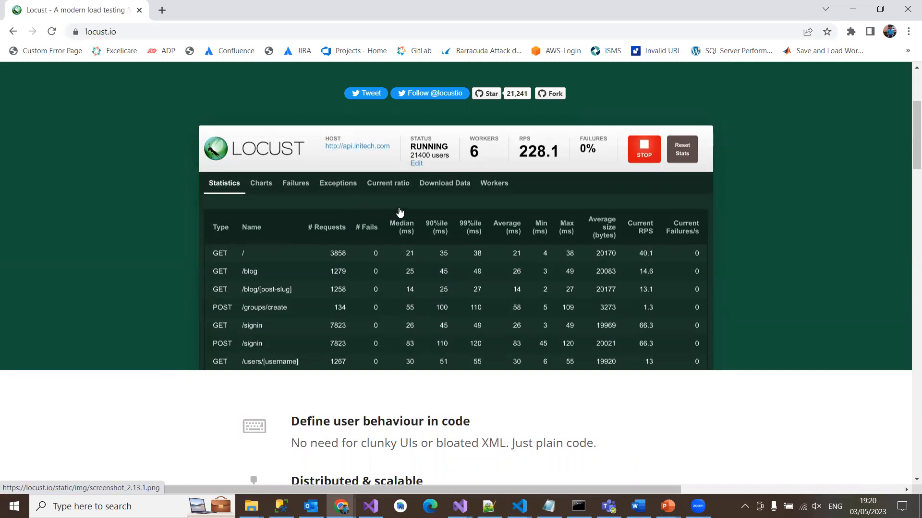
mouse_move(466, 202)
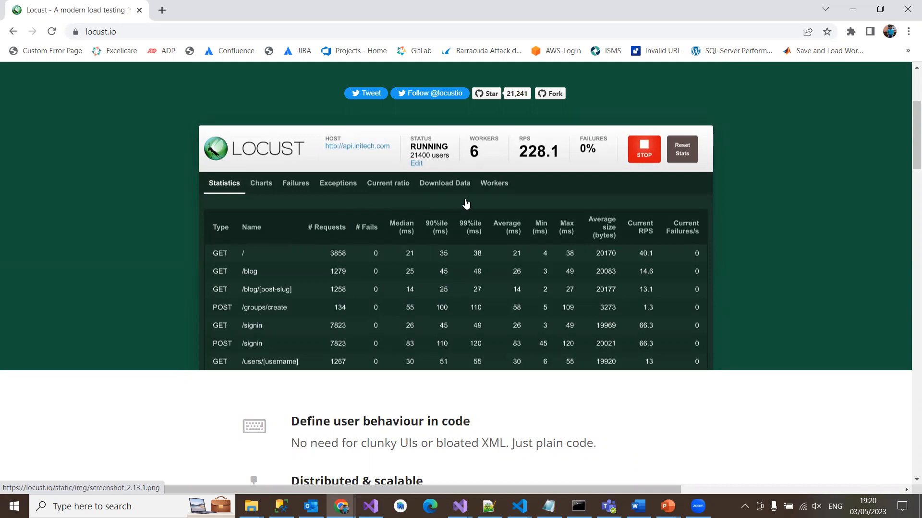
mouse_move(516, 206)
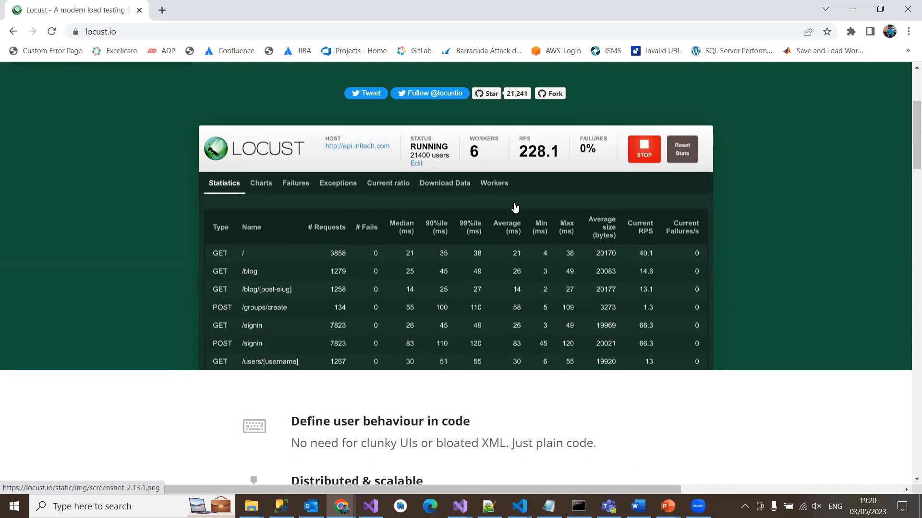
scroll("down", 3)
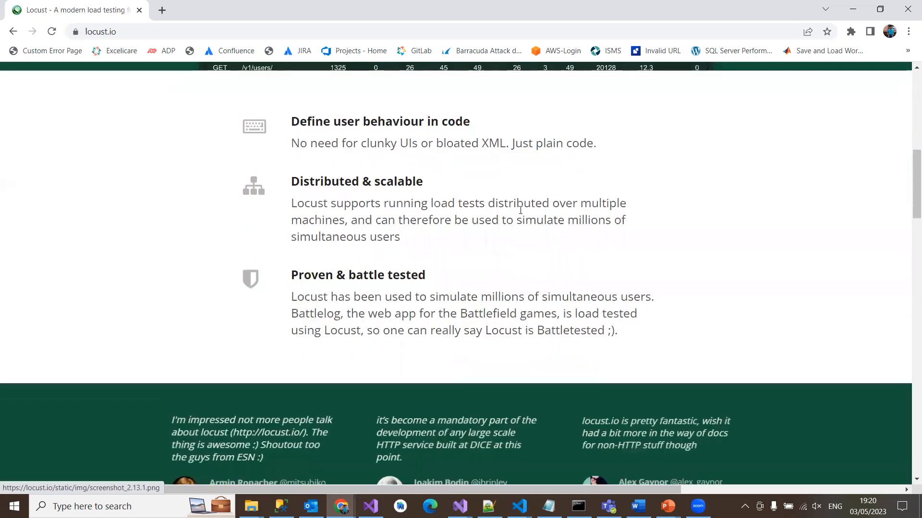
scroll("up", 3)
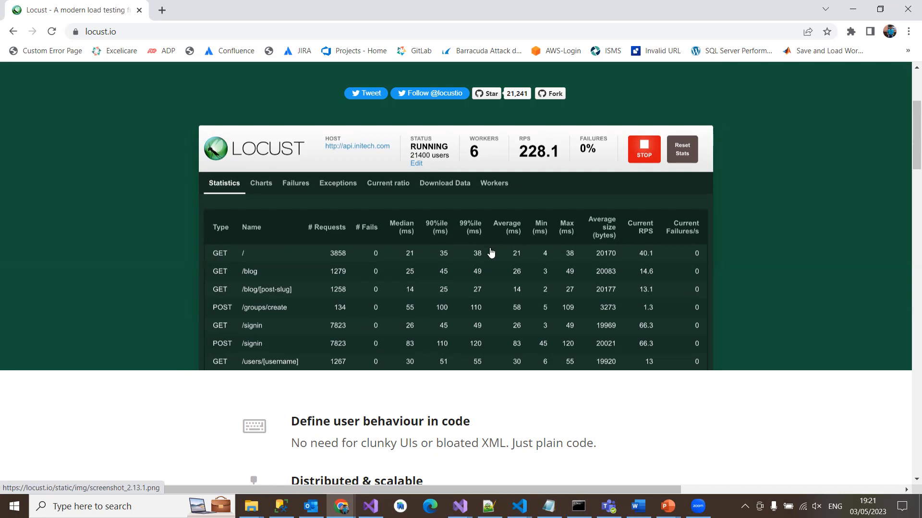
mouse_move(494, 250)
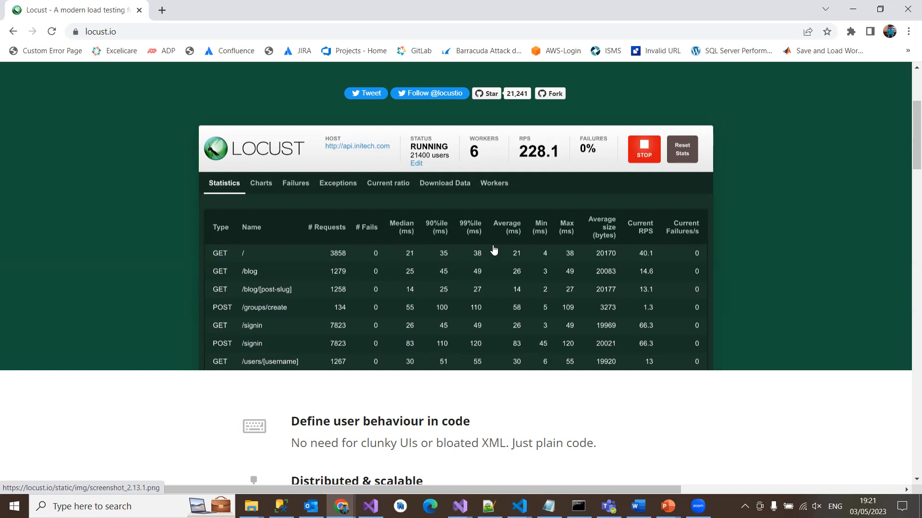
mouse_move(505, 266)
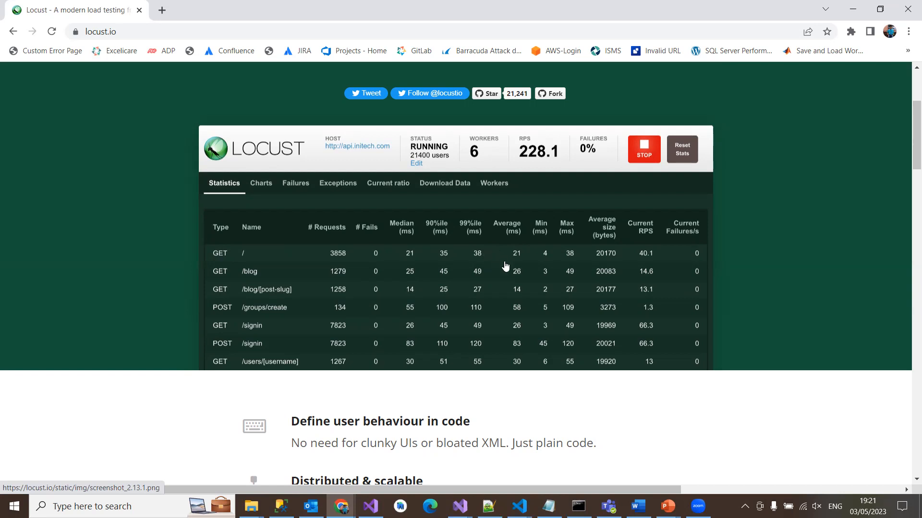
mouse_move(518, 263)
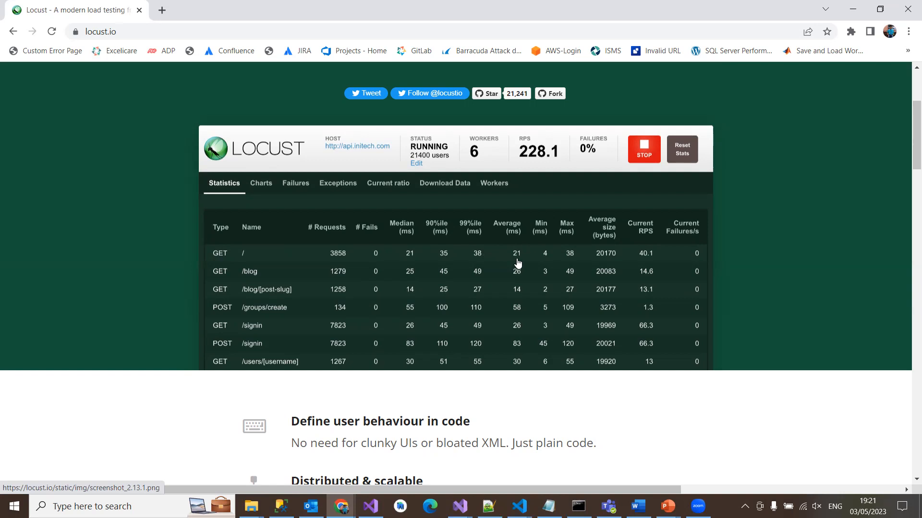
mouse_move(665, 501)
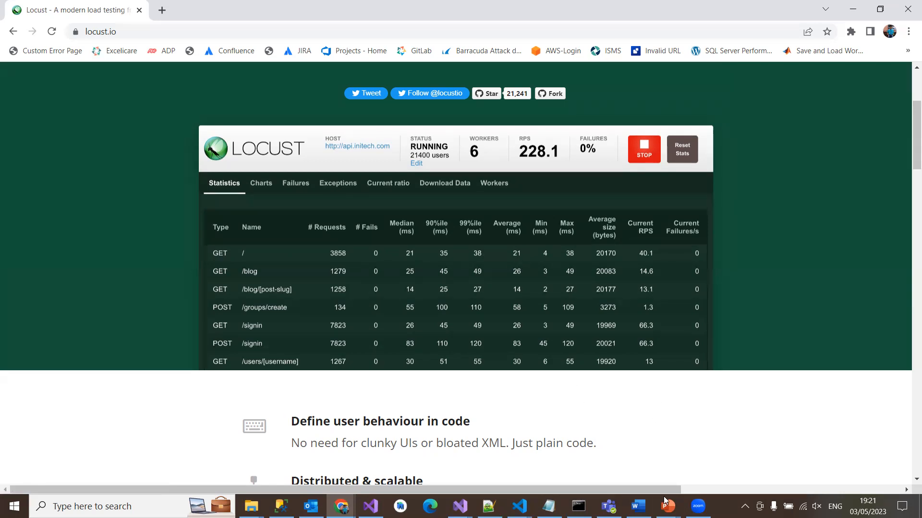
mouse_move(668, 506)
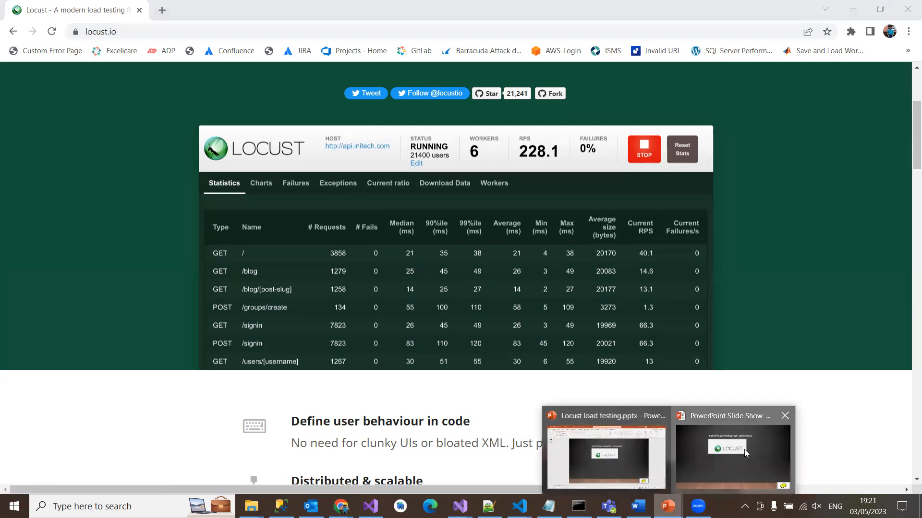